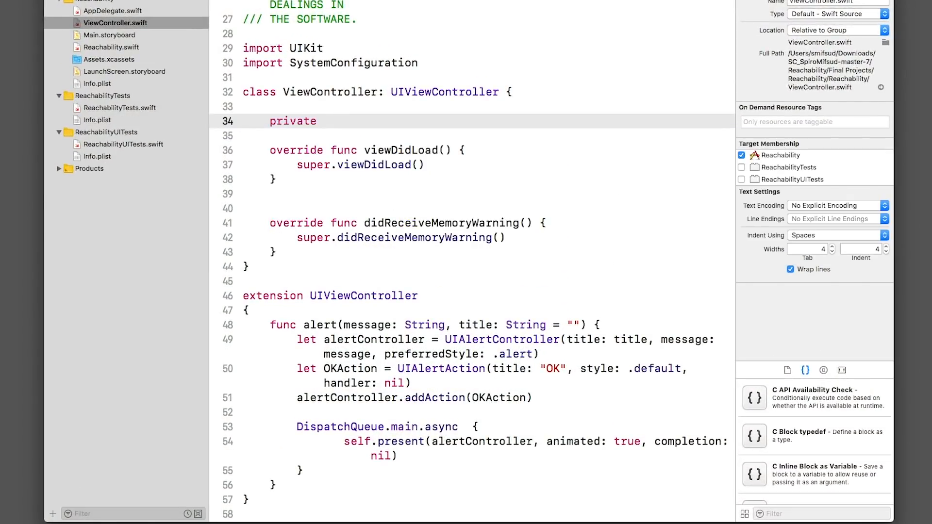
text(let reachability)
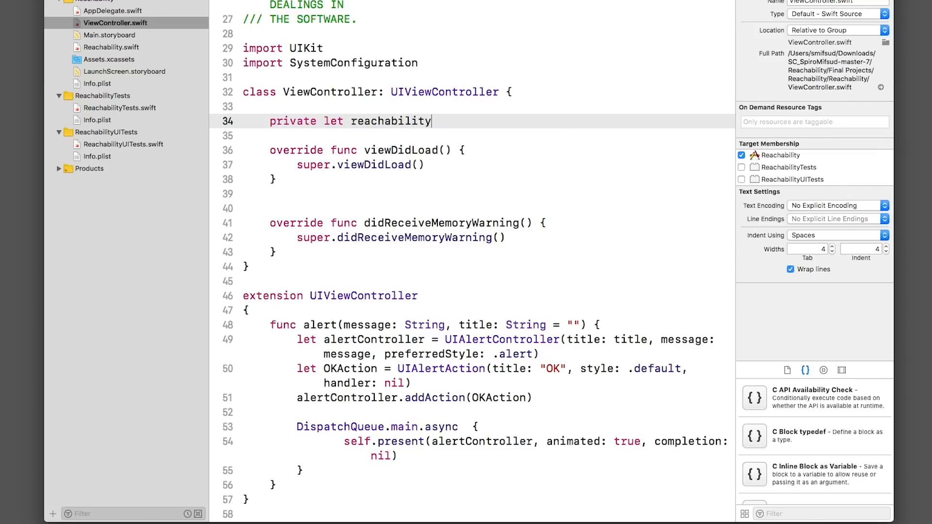
text(= SCNetworkReachabilityCreateWithName(nil)
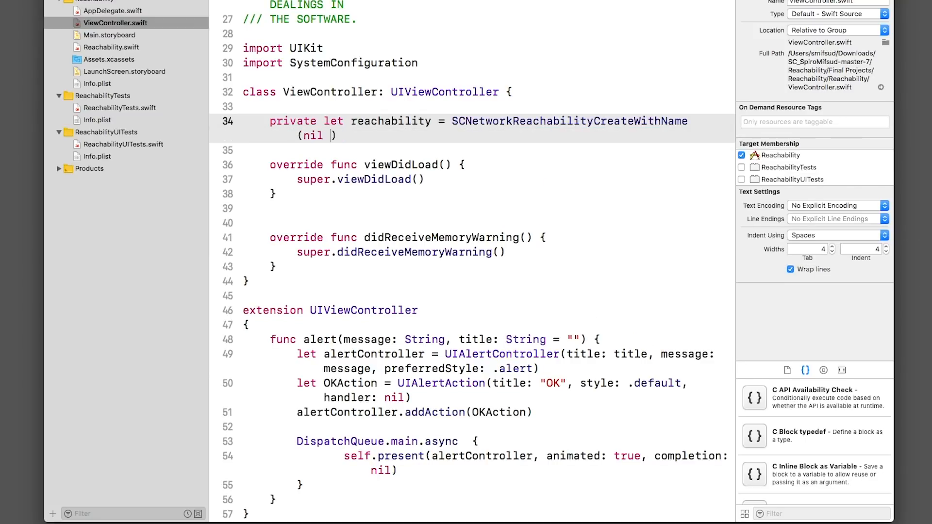
text(, "www.ray)
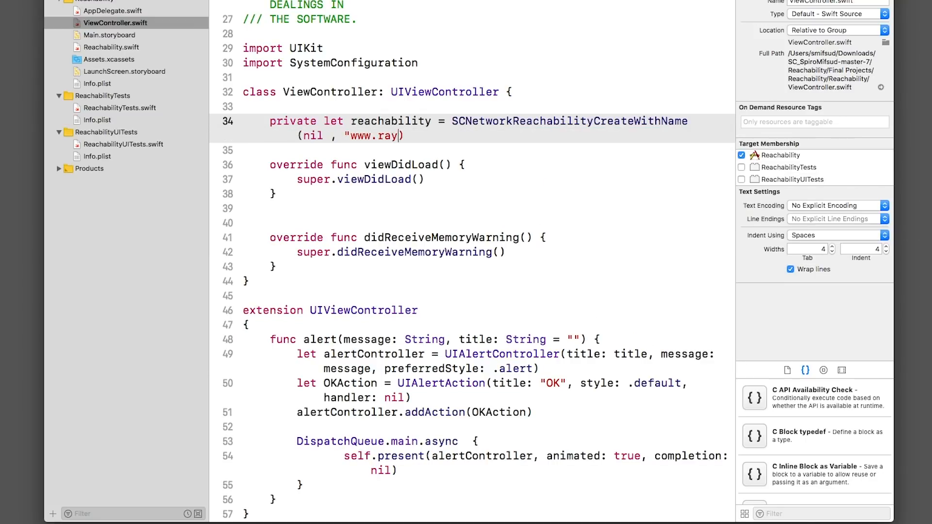
text(wenderlich.com)
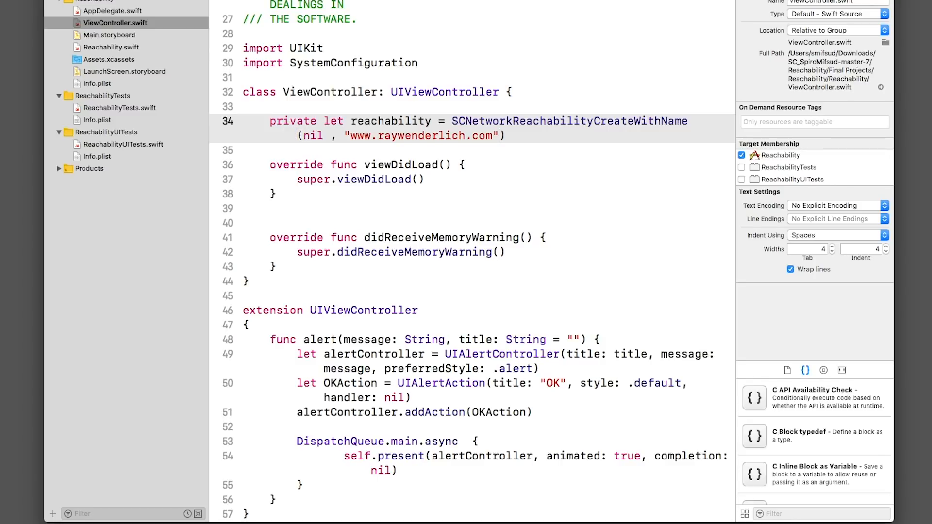
text(private func checkReachable(){)
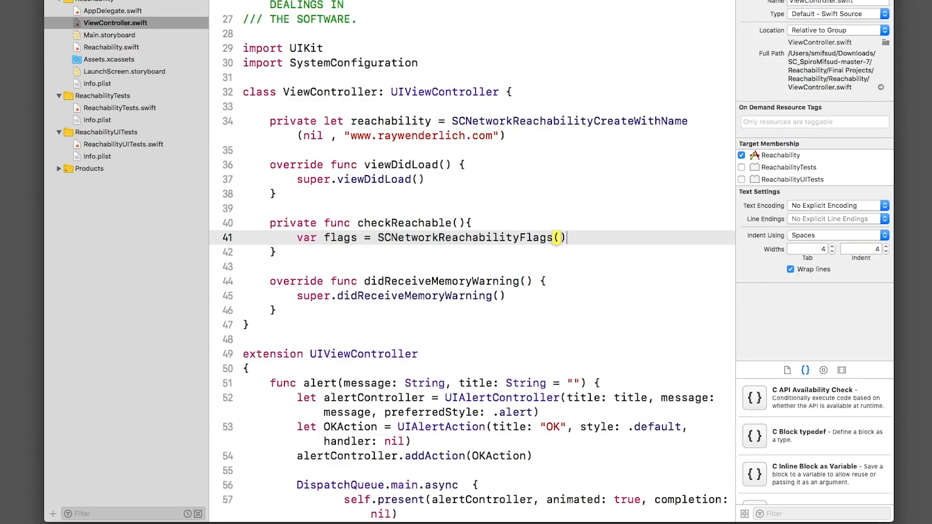
Write checkReachable fetching SCNetworkReachabilityGetFlags and alerting mobile, wifi or no connection.
text(SCNetworkReachabilityGetFlags(self.reachability!, &flags)
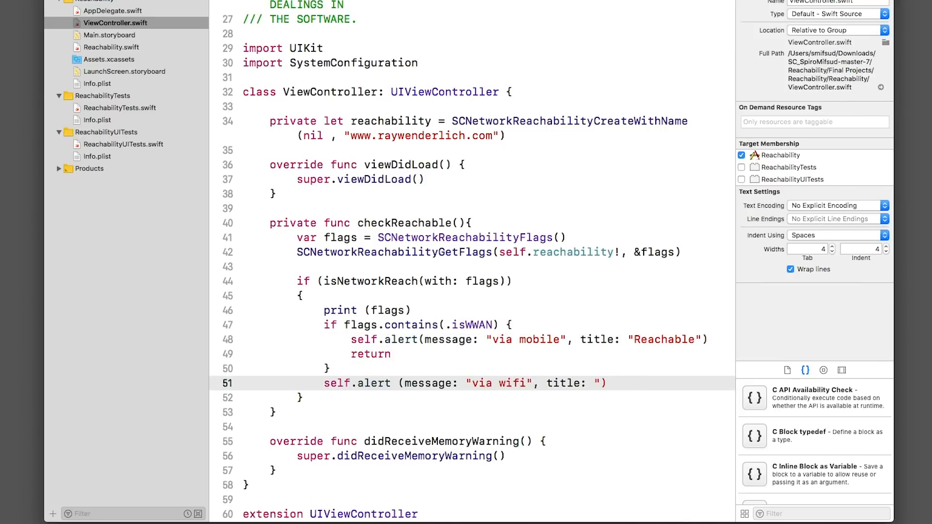
text(else if (!isNetworkReachable(with:flags)){)
text(let needsConnection = flags.)
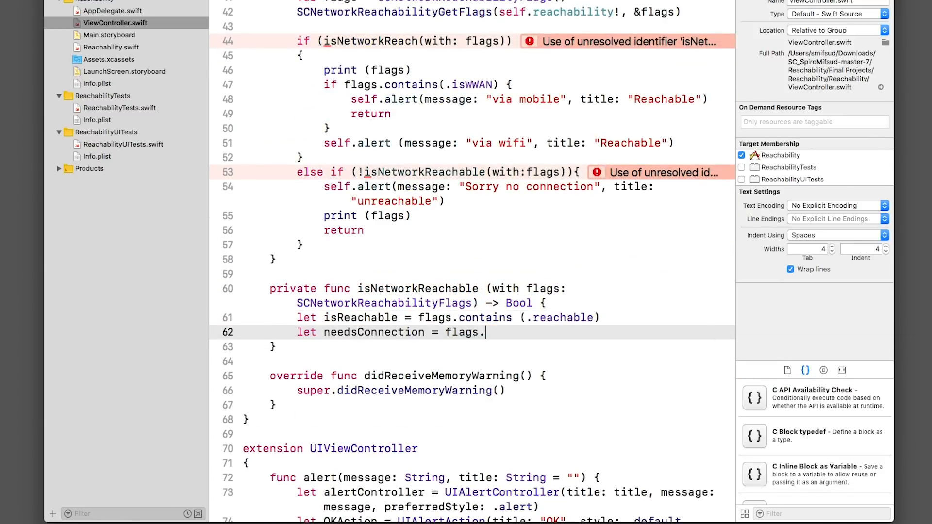
Compute needsConnection, canConnectAutomatically and canConnectWithoutUserInteraction from the flags and return the combined Bool.
text(contains (.connectionRequired))
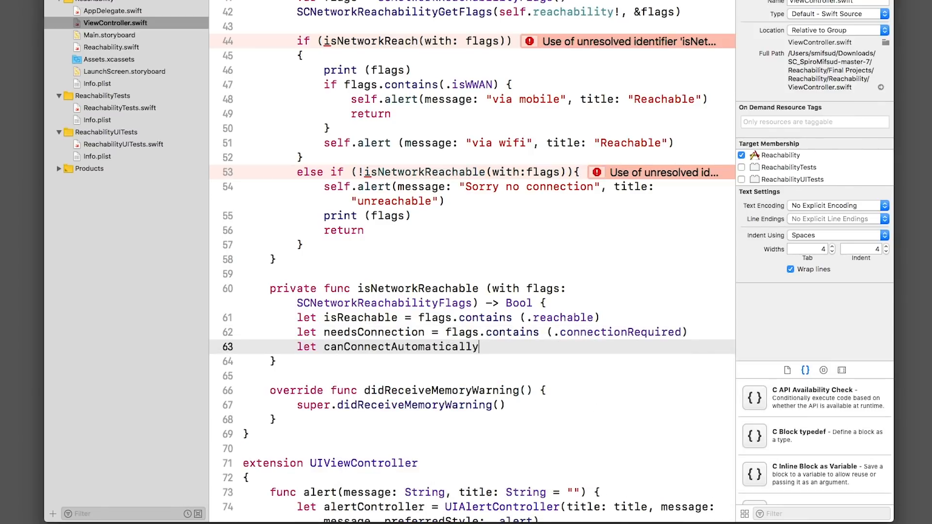
text(= flags.contains(.connectionOnDemand) || flags.contains (.connectionOnTraffic)
text(let canConnectWithoutUserInter)
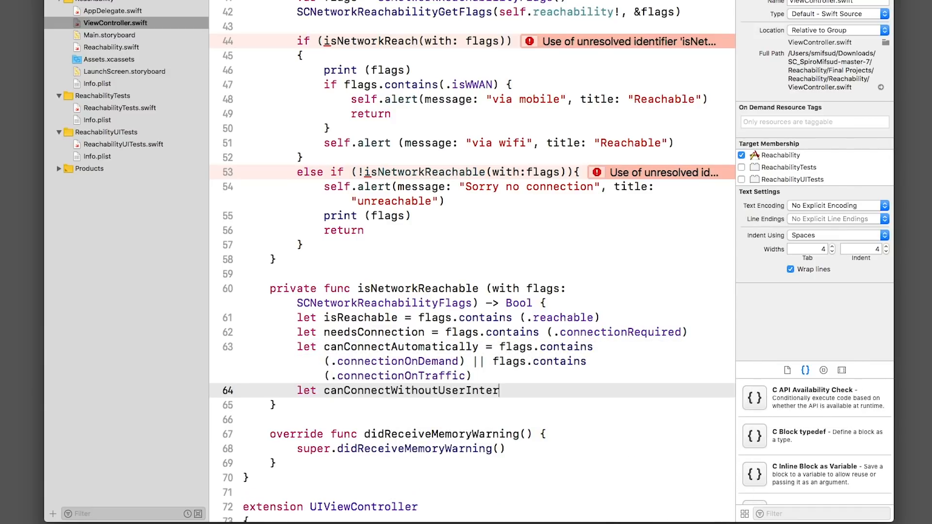
text(&& !flags.contains (.interventionRequired)
text(return isReachable && (!needsConnection ||)
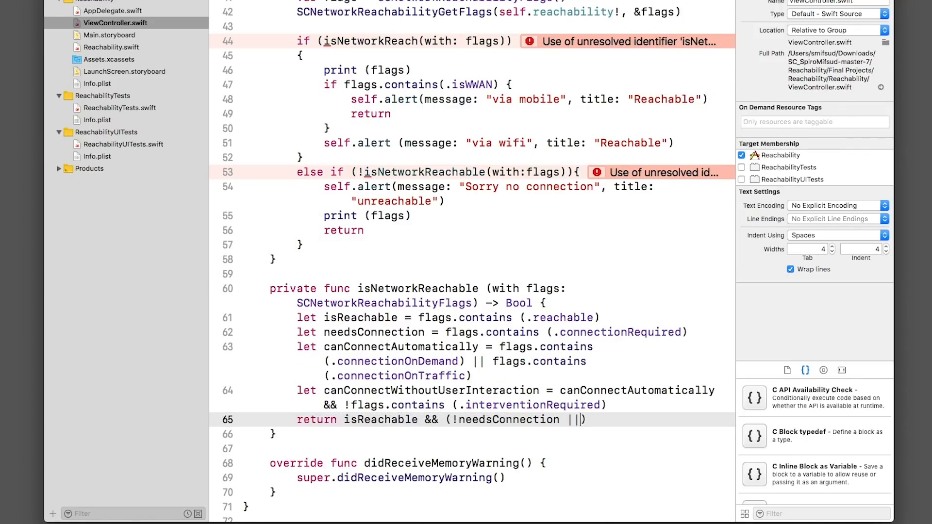
text(canConnectWithoutUserInteraction))
text(ch)
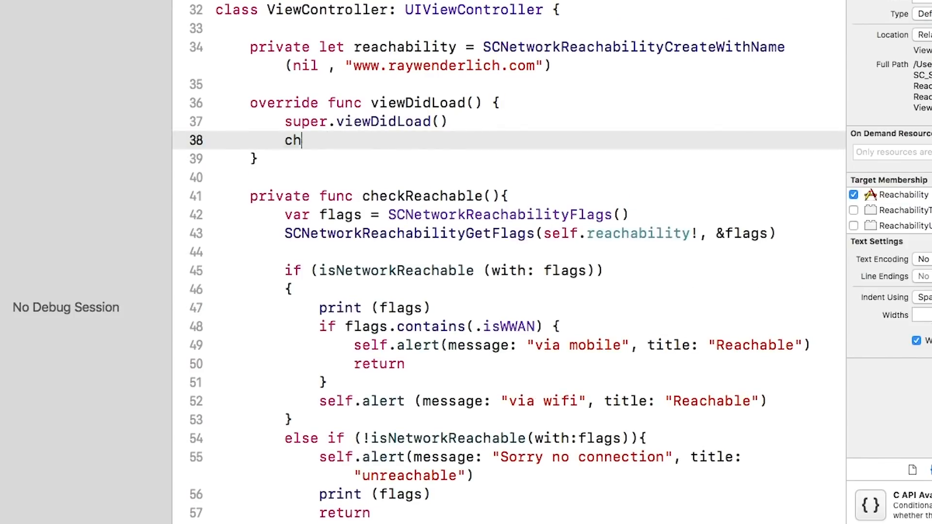
Call checkReachable() in viewDidLoad after super.viewDidLoad().
text(eckReachable())
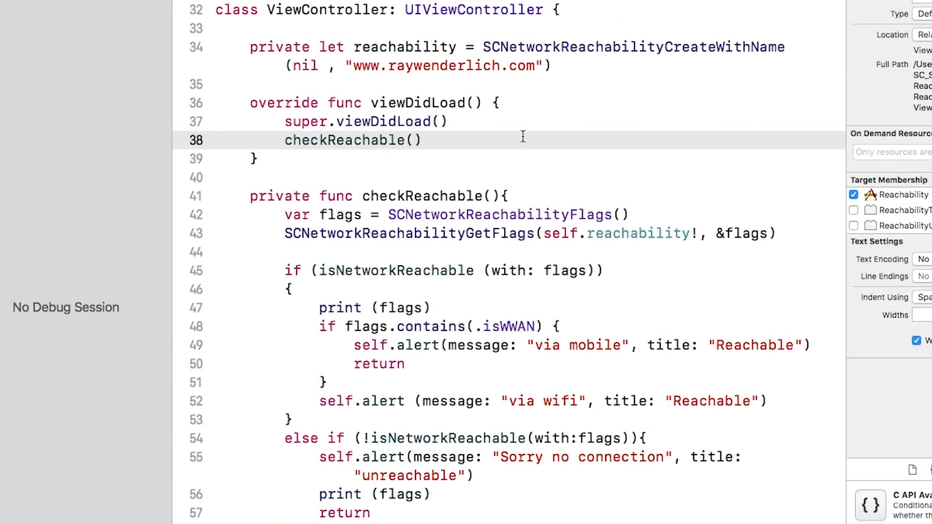
click(164, 8)
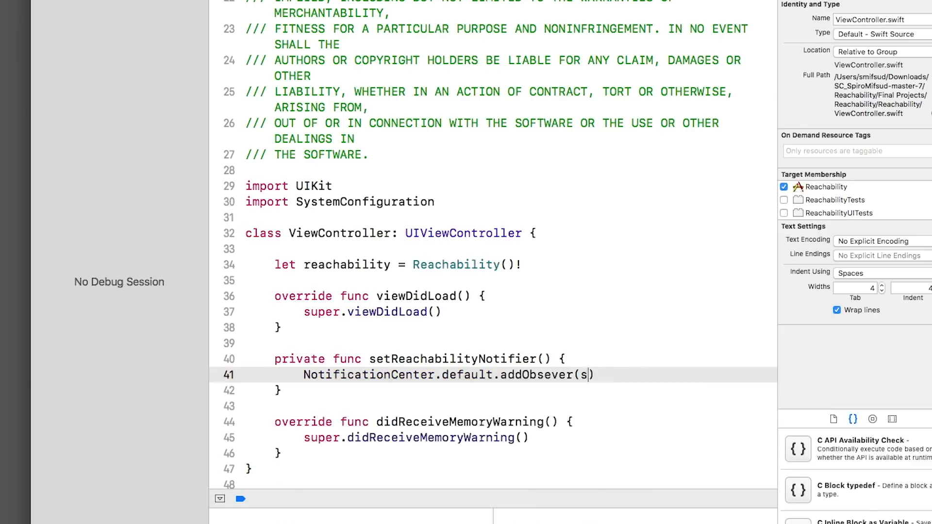
Add the reachabilityChanged observer and start the notifier inside do/catch, printing on failure.
text(elf,selector: #selector(reachabilityChanged(note:)), name: . reachabilityChanged, object:reachability))
text(try reachability.startNotifier()
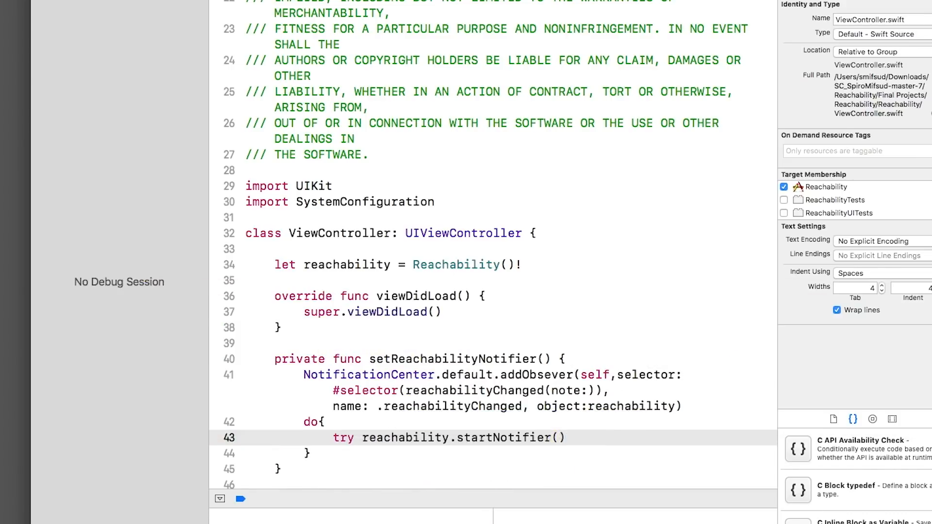
text(} catch{)
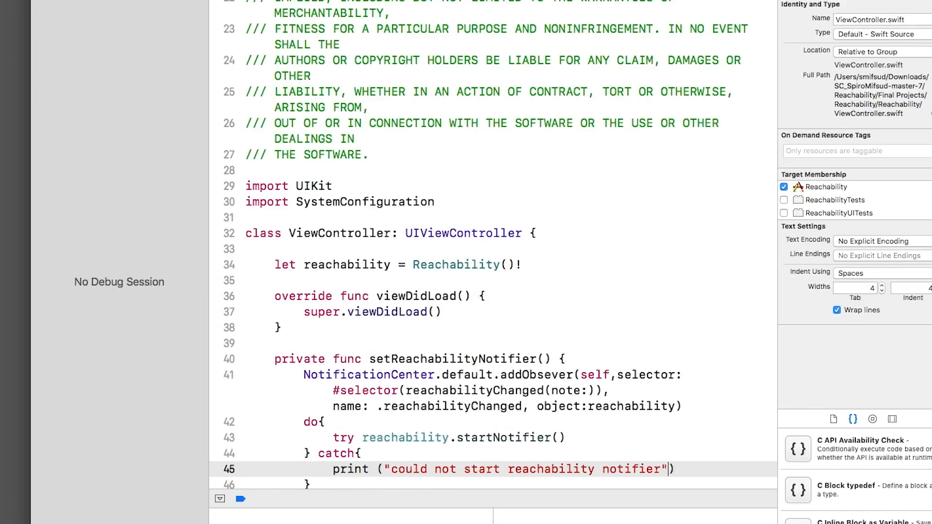
text(@o)
text(print ("Reachable via Cel)
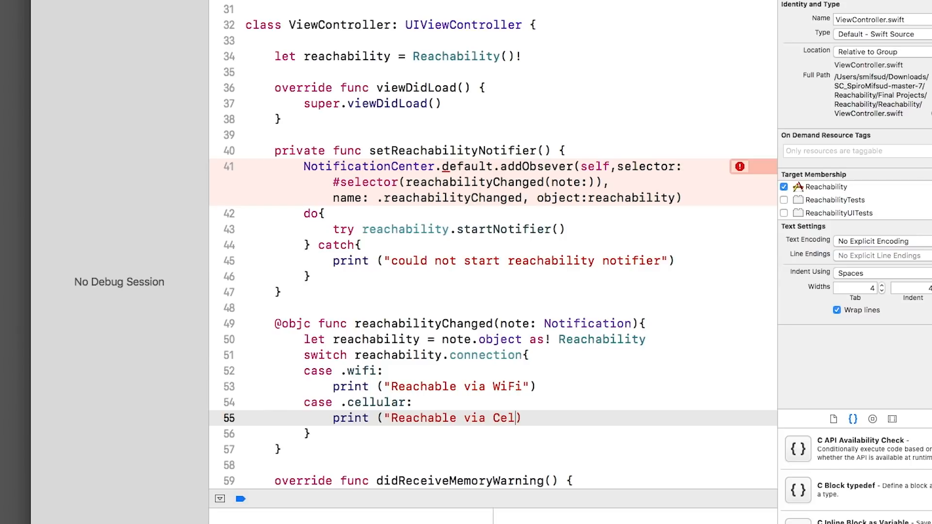
Finish the WiFi/Cellular/no-network switch and call setReachabilityNotifier() in viewDidLoad.
text(lular"))
text(print ("Network not reachable)
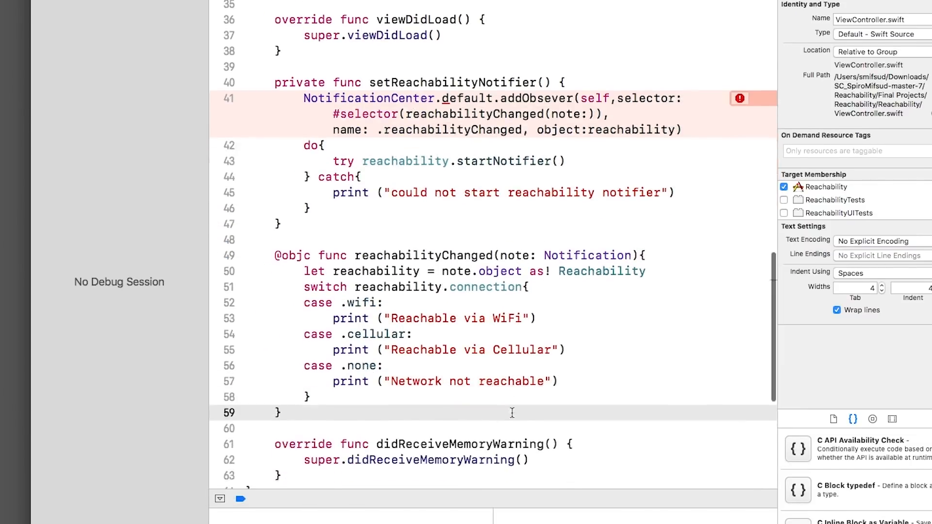
text(setReachabilityNotifier())
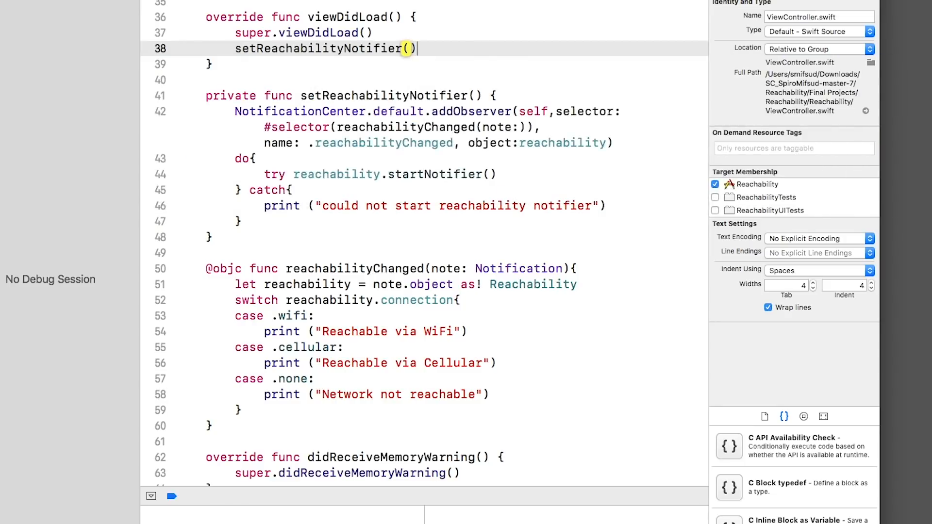
click(164, 30)
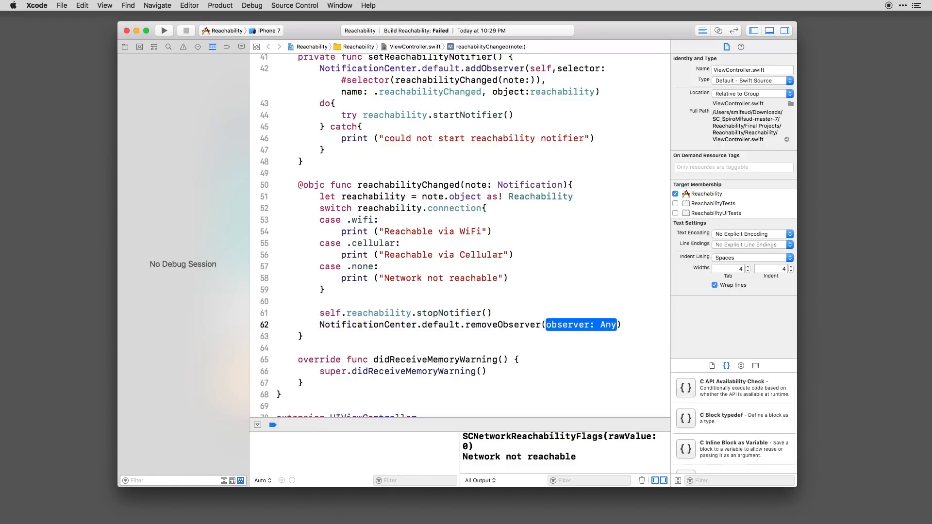
Add stopNotifier() and removeObserver(self, name: .reachabilityChanged) after the switch.
text(self, name:.reachabilityChang)
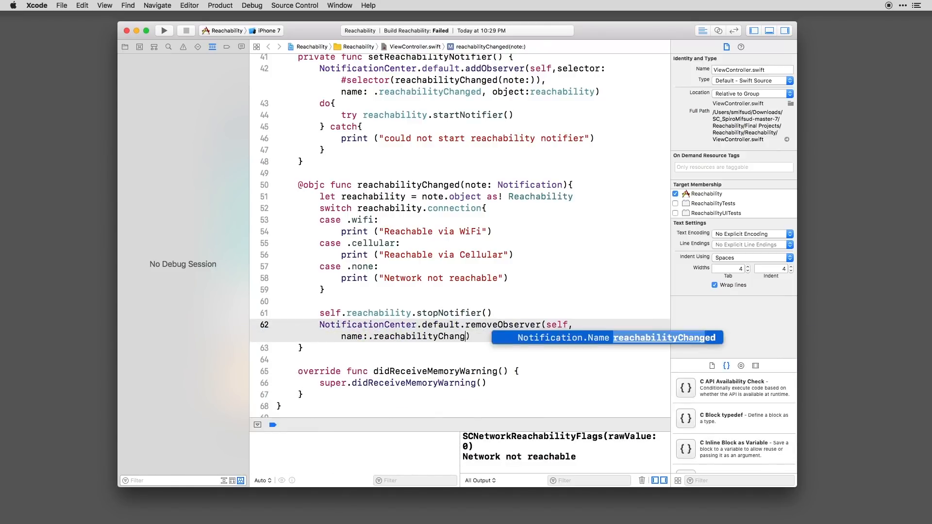